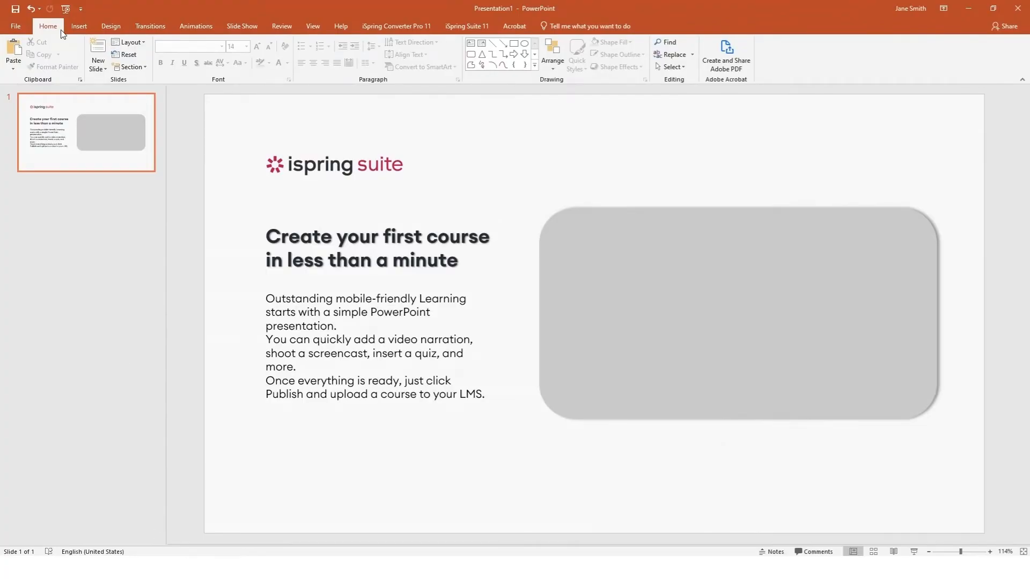
- Search YouTube from Insert Online Video for 'iSpring Suite authoring toolkit'
{"action": "left_click", "coordinate": [78, 26]}
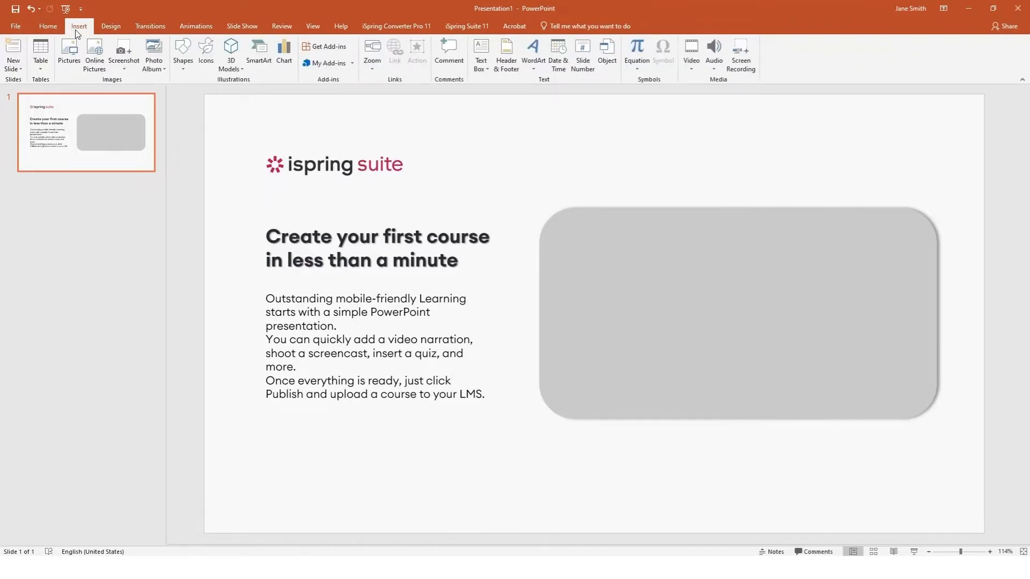
{"action": "left_click", "coordinate": [690, 53]}
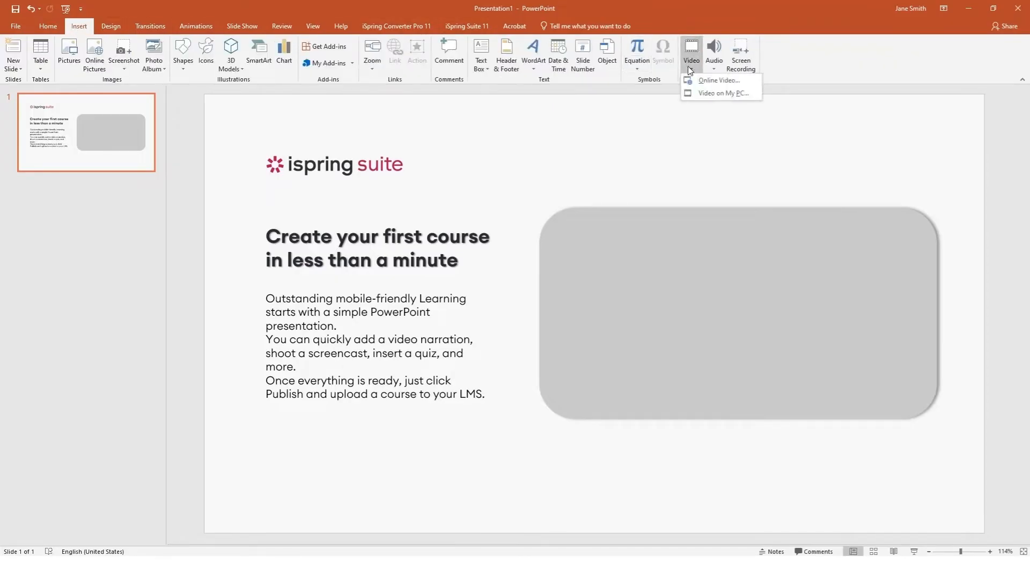
{"action": "left_click", "coordinate": [718, 80]}
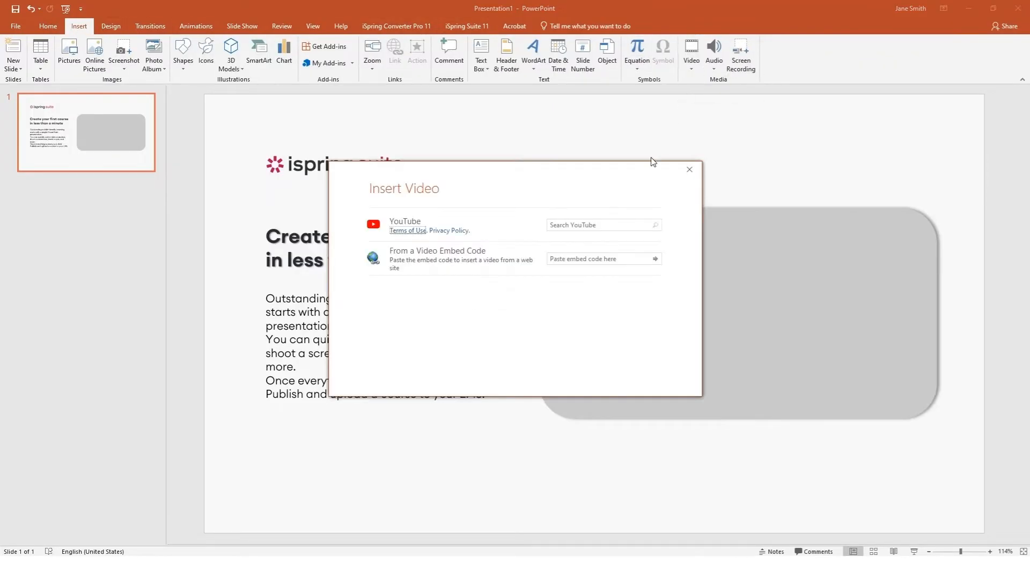
{"action": "left_click", "coordinate": [601, 225]}
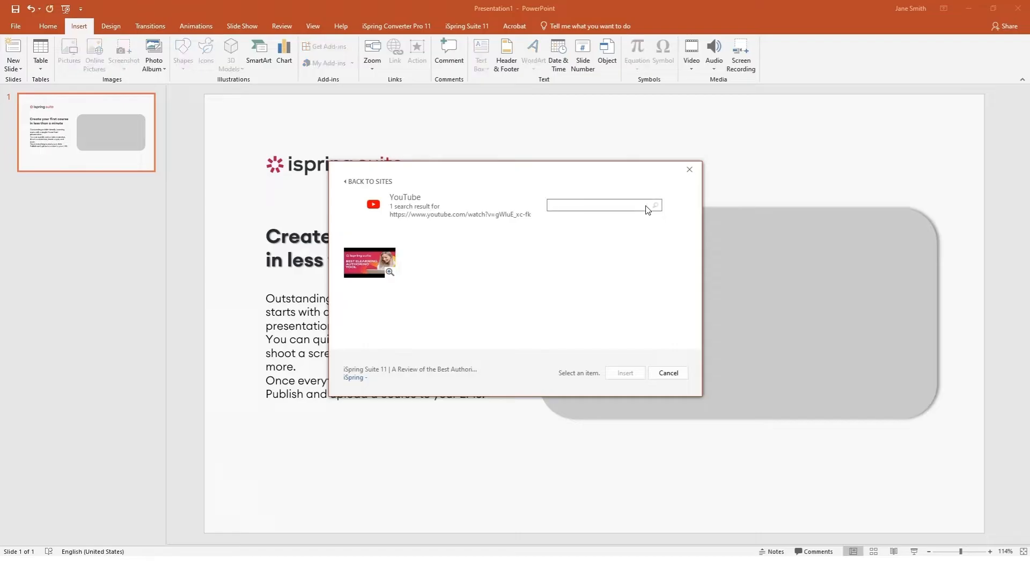
{"action": "type", "text": "iSpring Suite authoring toolkit"}
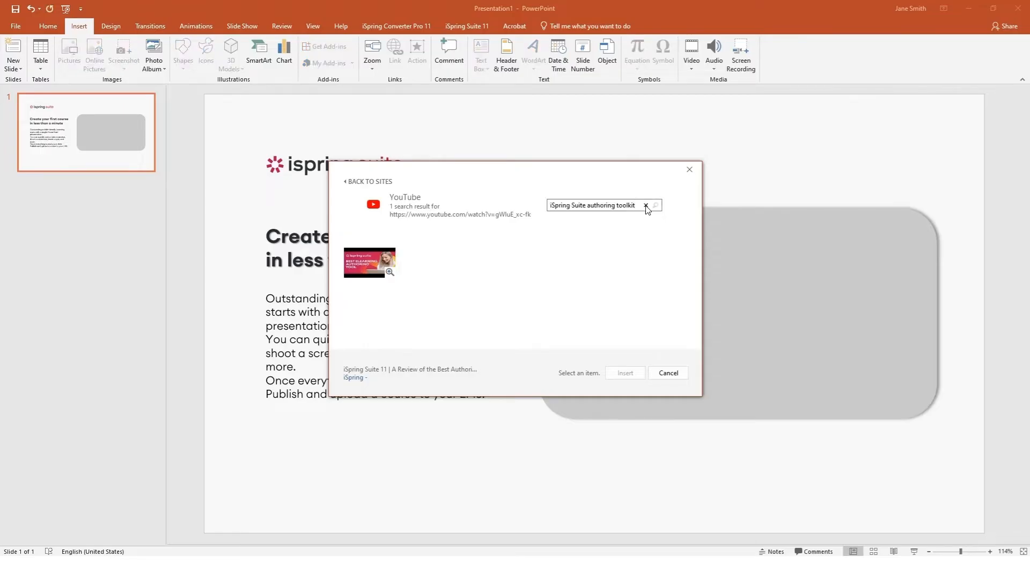
{"action": "left_click", "coordinate": [654, 205]}
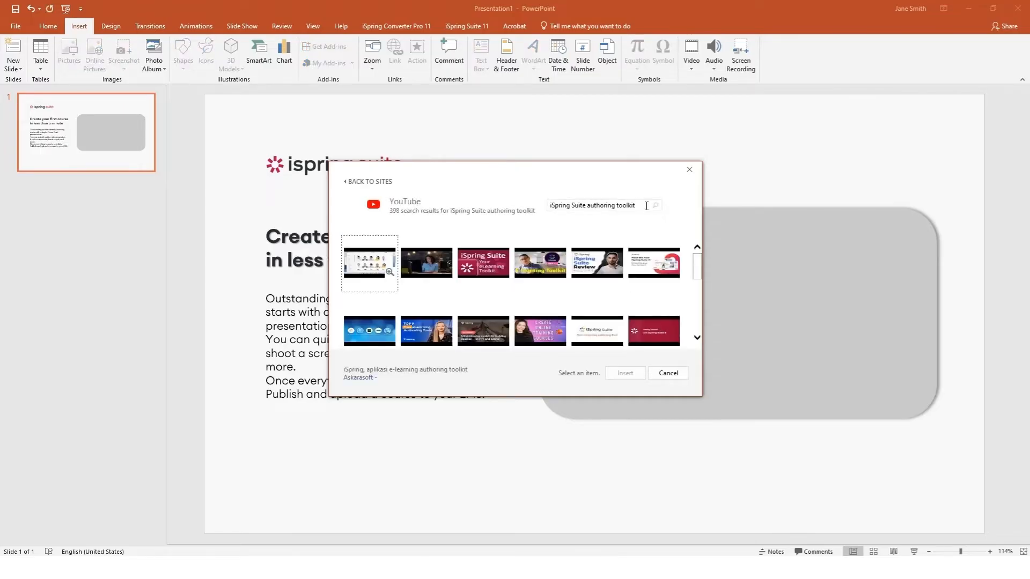
- Pick the iSpring Suite 11 overview video from the search results
{"action": "left_click", "coordinate": [595, 262]}
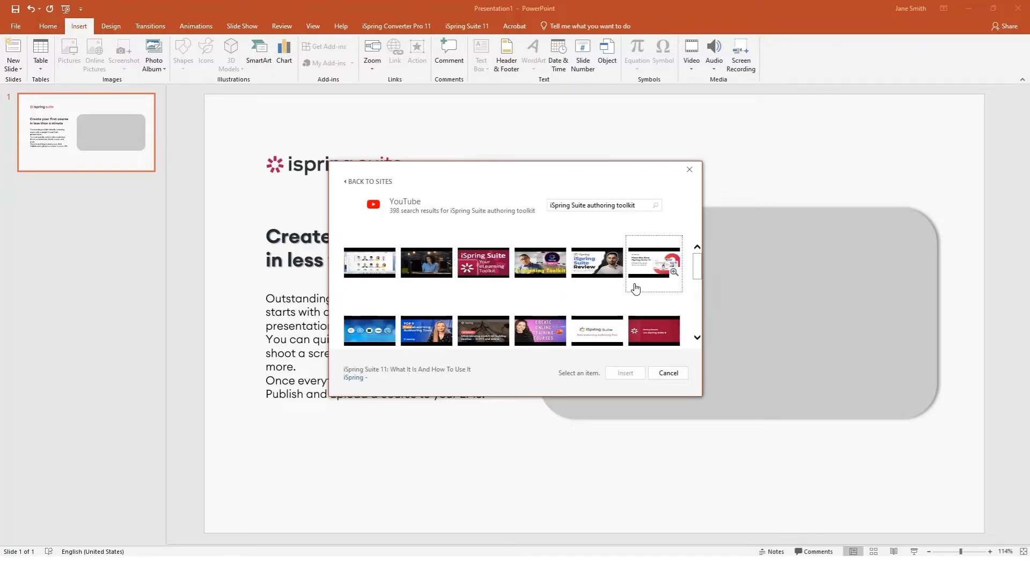
{"action": "left_click", "coordinate": [653, 263]}
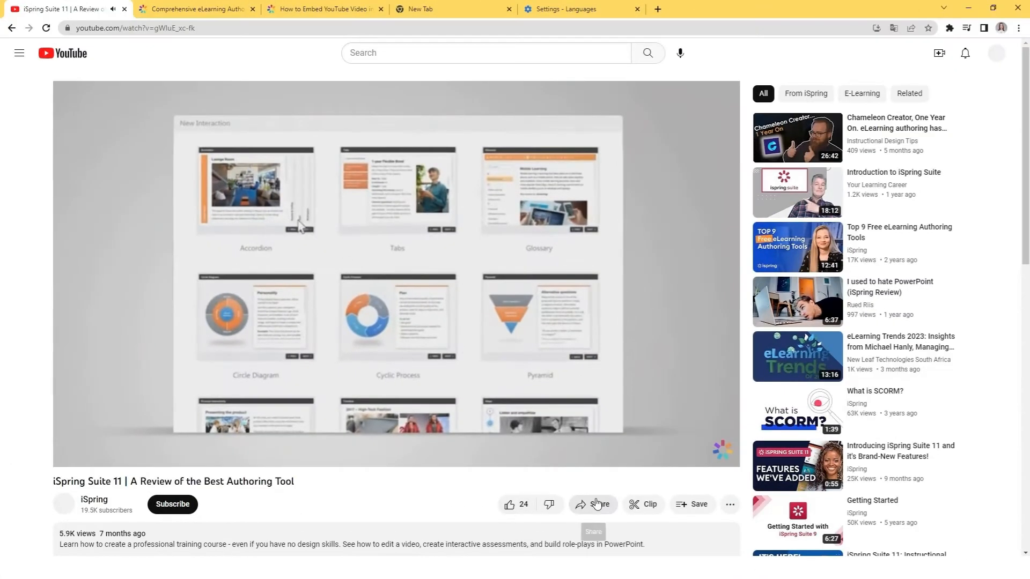
- Copy the embed code of the iSpring Suite 11 review video via Share
{"action": "left_click", "coordinate": [592, 504]}
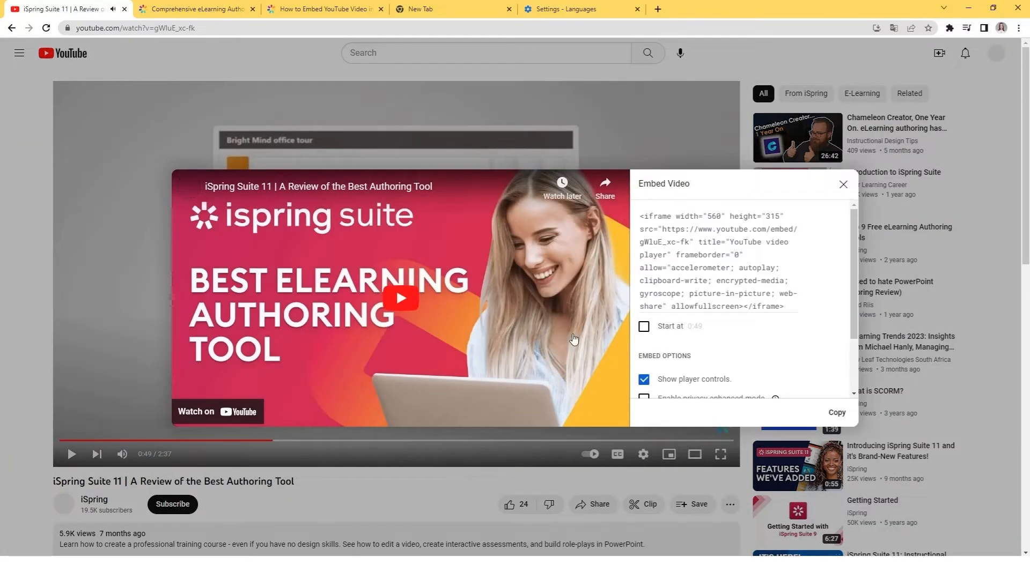
{"action": "left_click", "coordinate": [837, 412]}
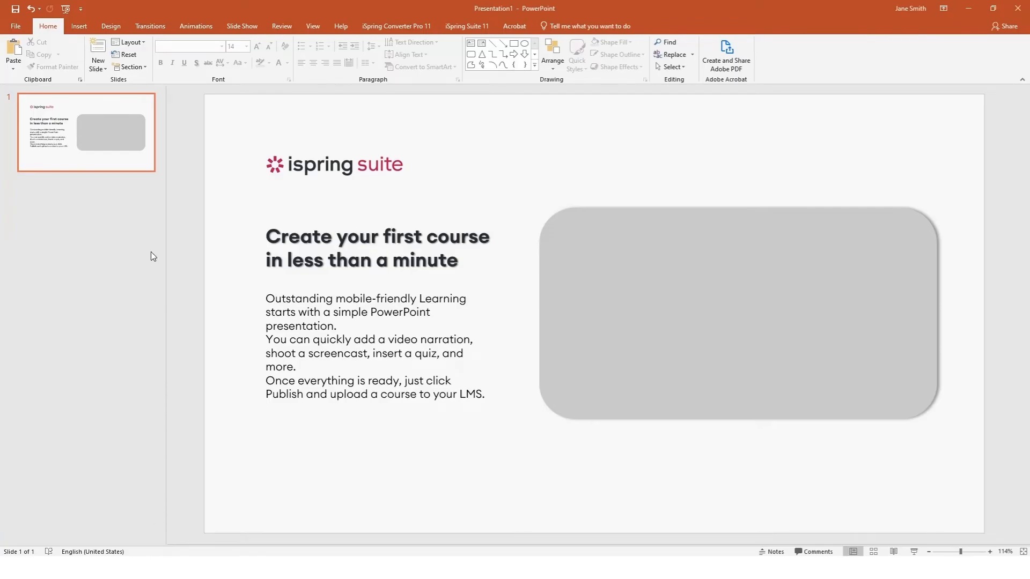
- Insert an online video from the pasted YouTube iframe embed code
{"action": "left_click", "coordinate": [78, 25]}
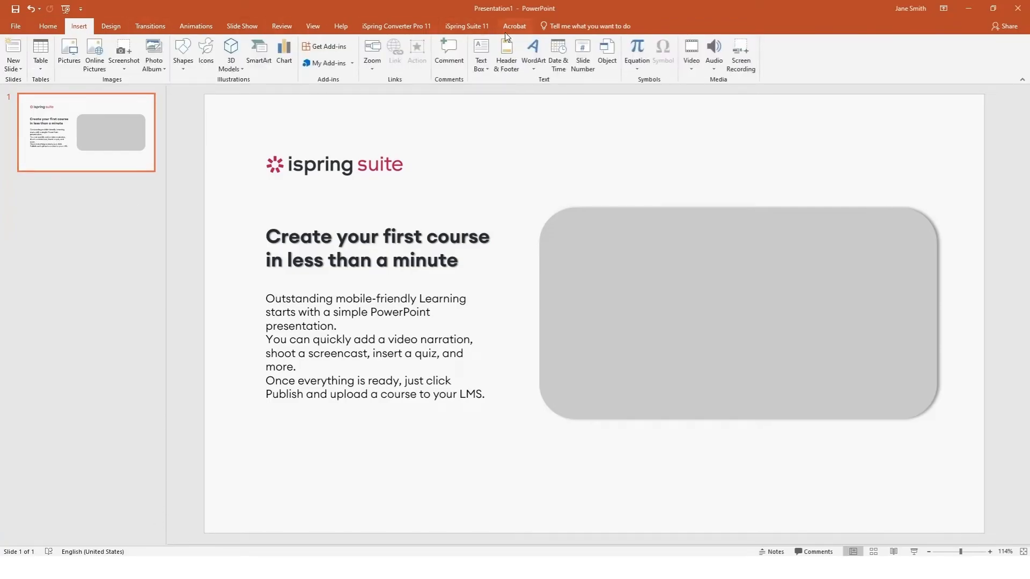
{"action": "left_click", "coordinate": [690, 53]}
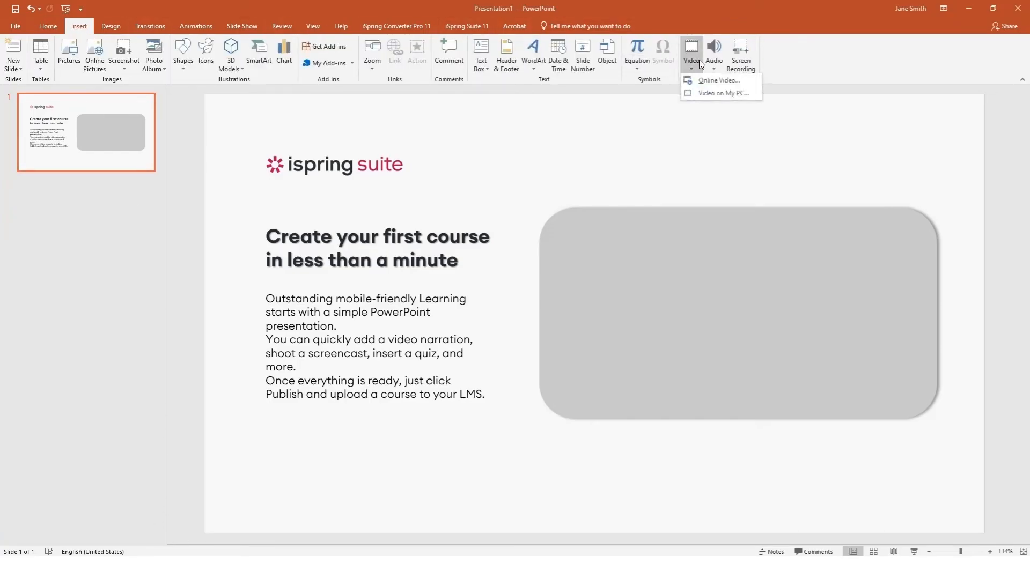
{"action": "left_click", "coordinate": [720, 81]}
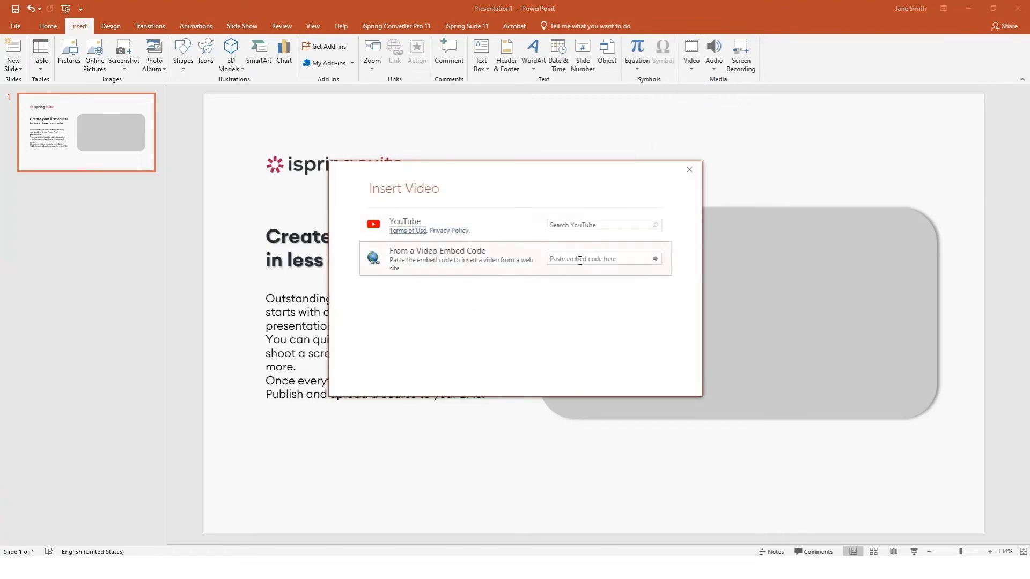
{"action": "type", "text": "<iframe ... allowfullscreen></iframe>"}
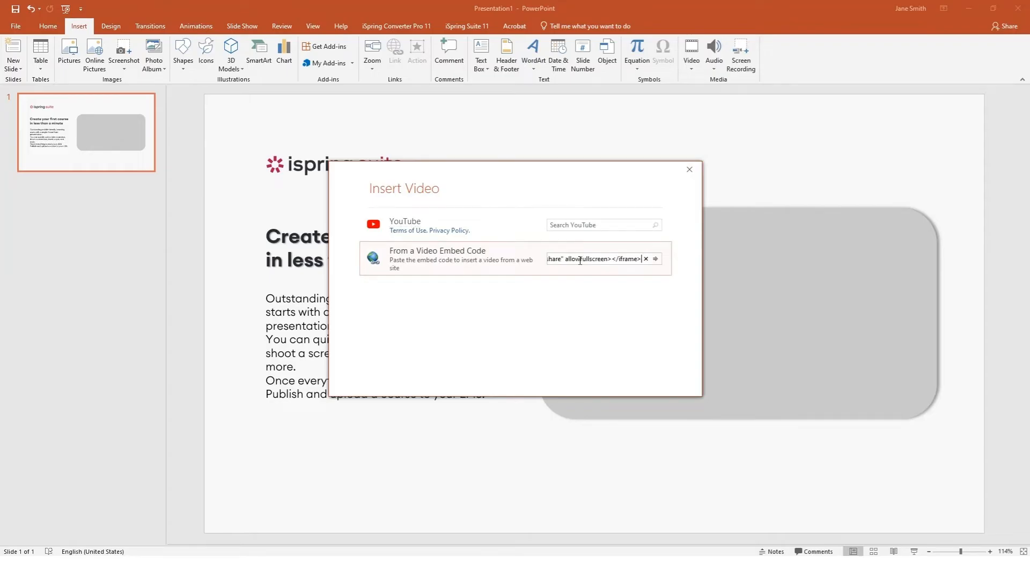
{"action": "left_click", "coordinate": [654, 258]}
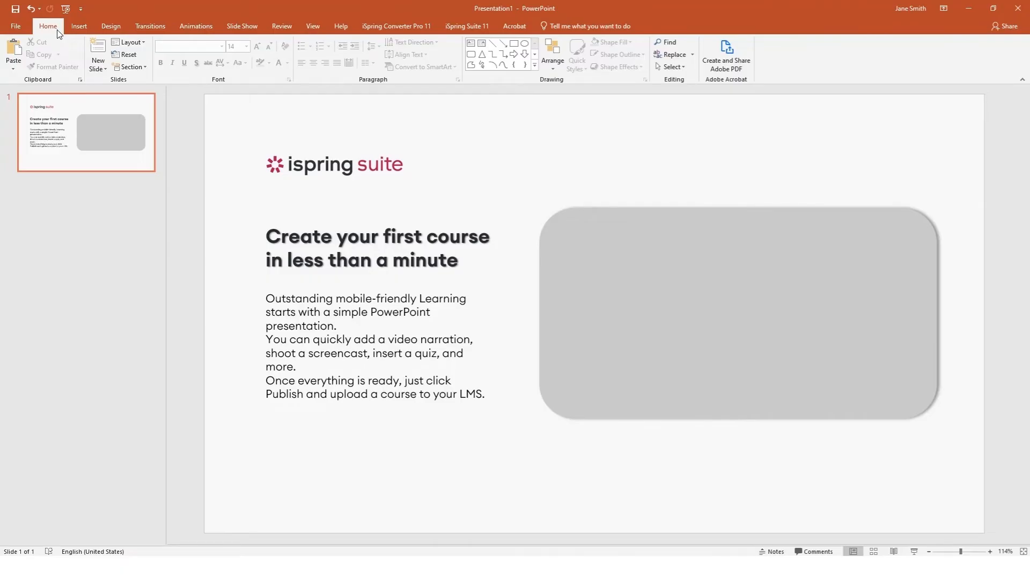
- Start a screen recording of the playing iSpring review video for the slide
{"action": "left_click", "coordinate": [79, 25]}
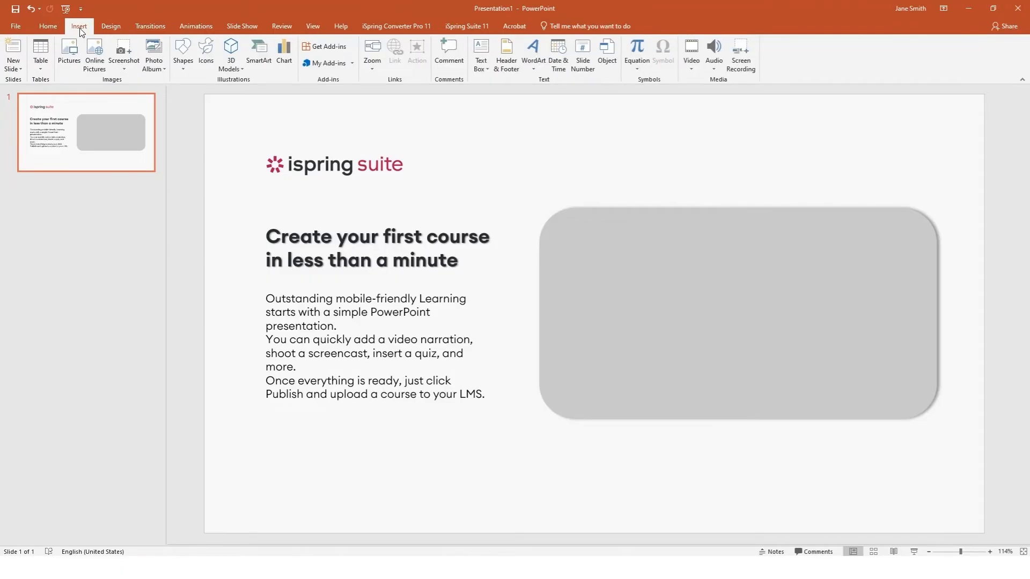
{"action": "mouse_move", "coordinate": [762, 103]}
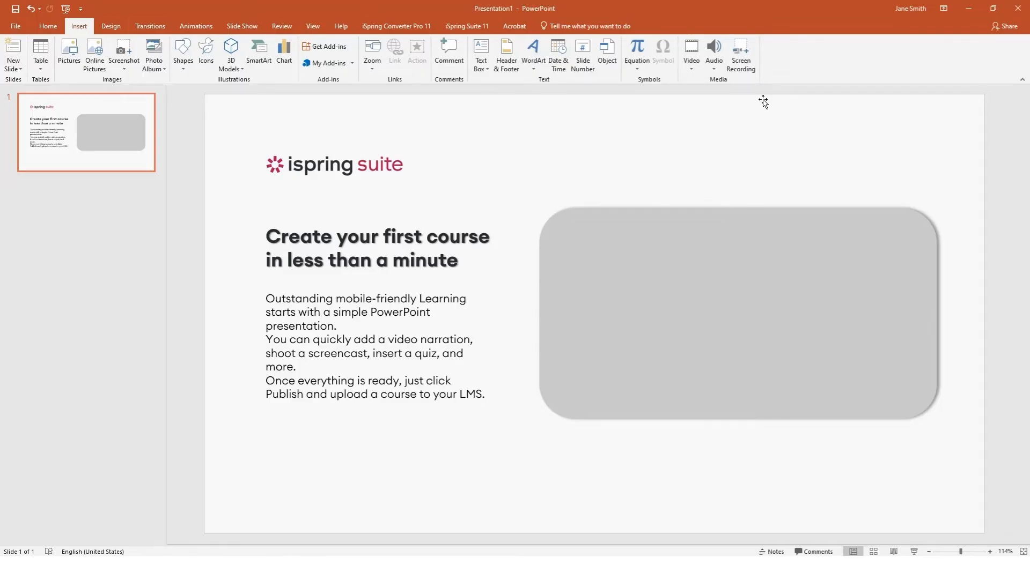
{"action": "left_click", "coordinate": [742, 54]}
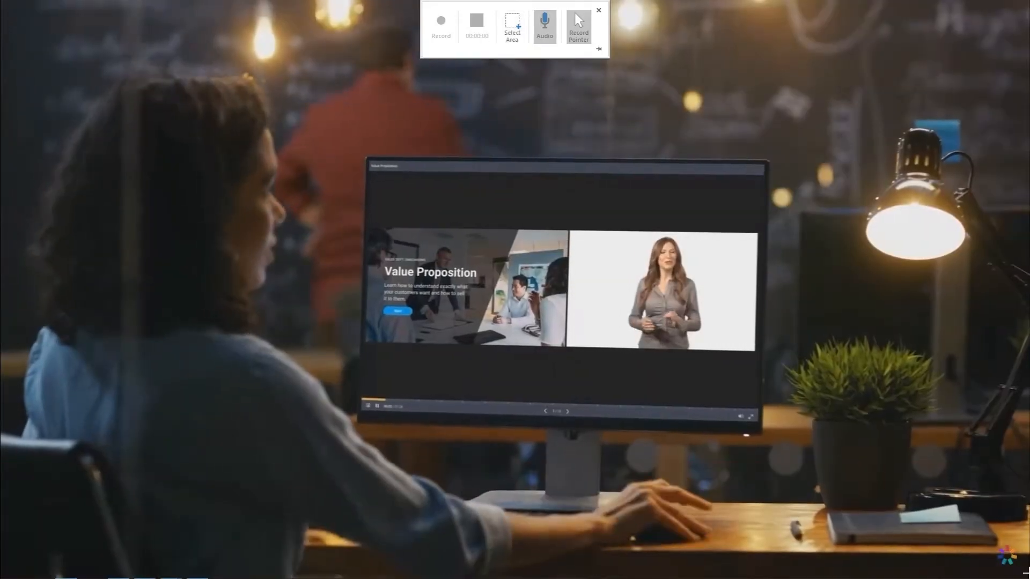
{"action": "left_click", "coordinate": [441, 23]}
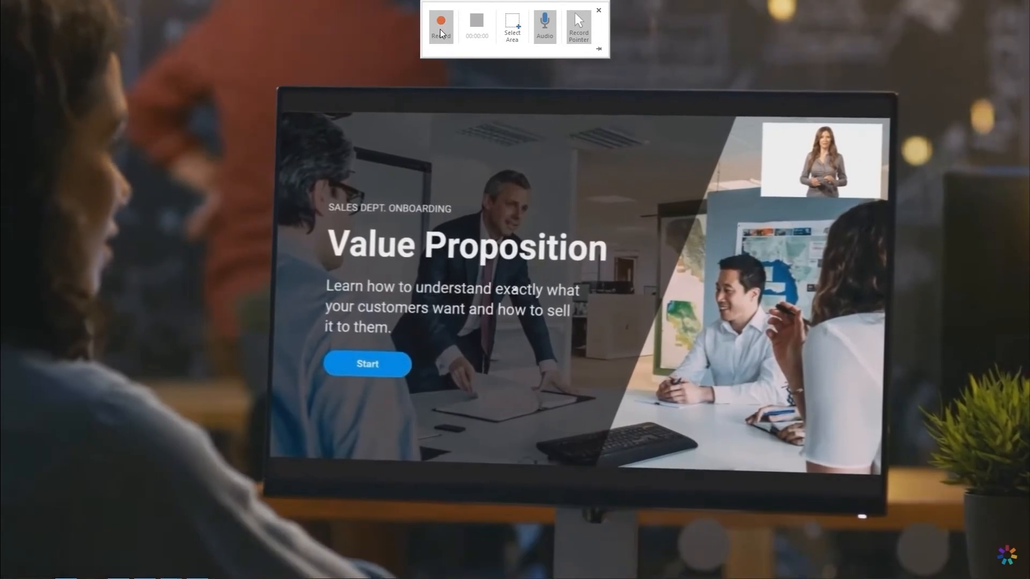
{"action": "left_click", "coordinate": [441, 25]}
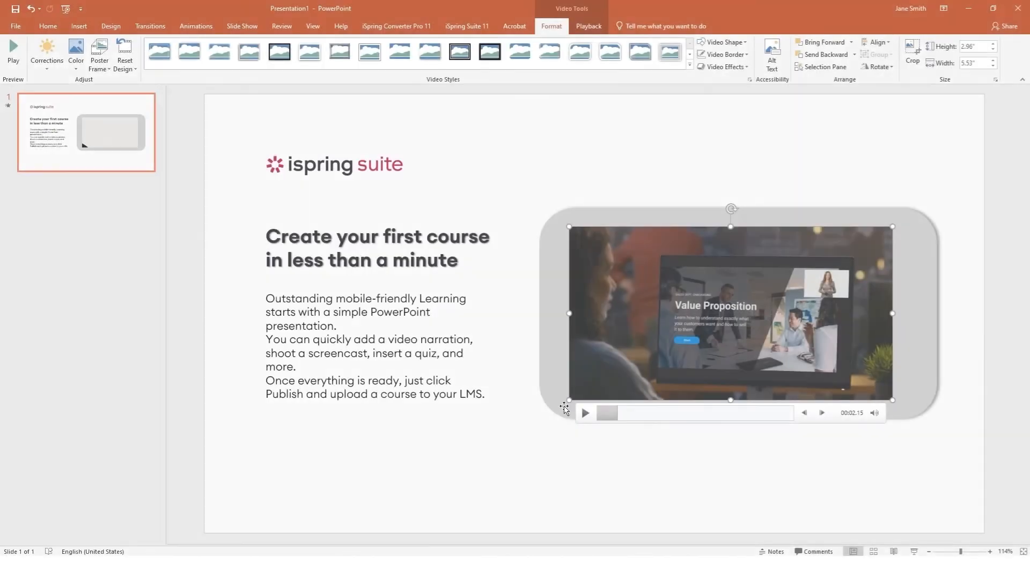
- Play the recorded clip on the slide and stop it again
{"action": "left_click", "coordinate": [583, 413]}
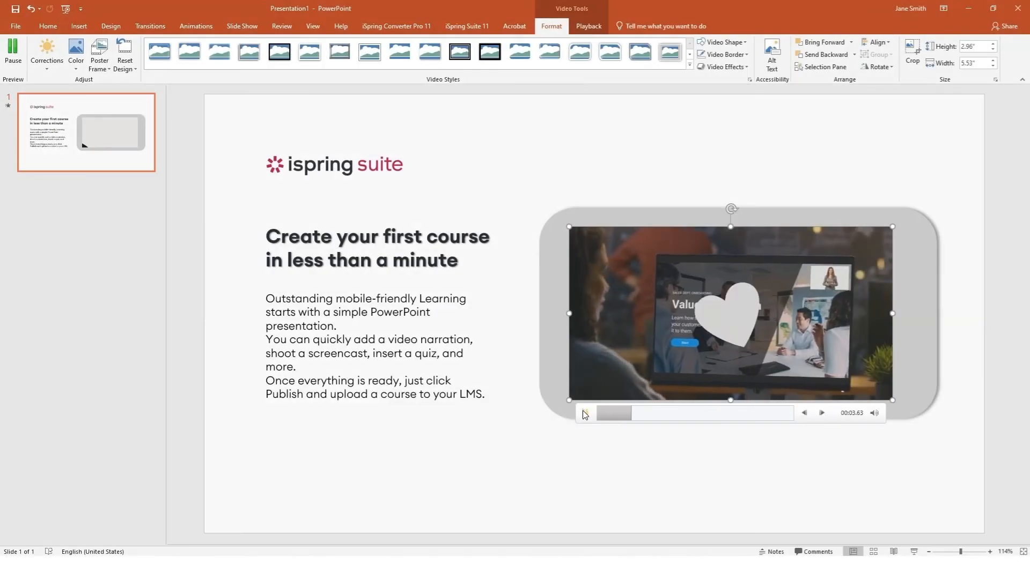
{"action": "left_click", "coordinate": [543, 53]}
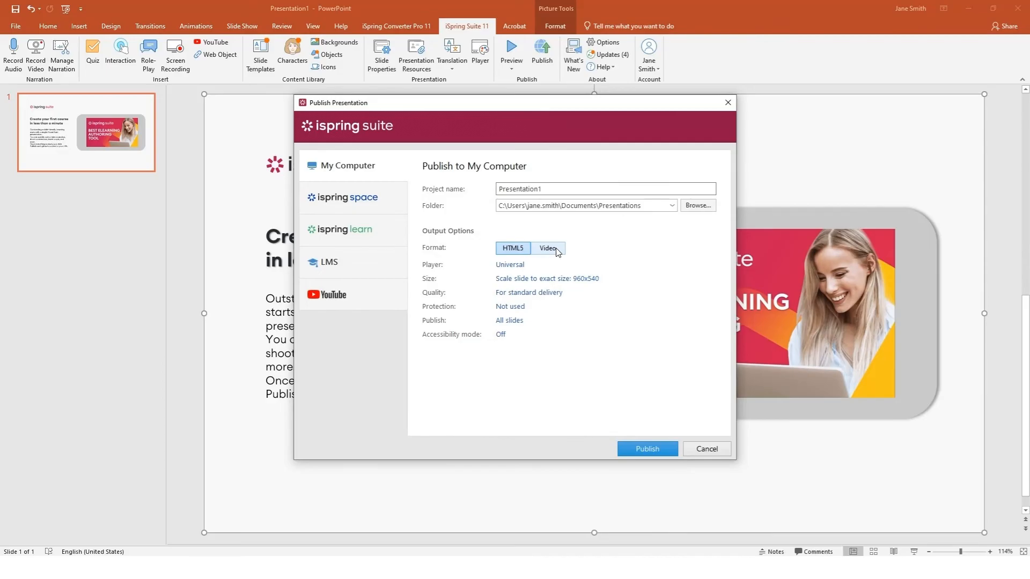
- Publish Presentation1 to My Computer and view the finished course in the browser
{"action": "left_click", "coordinate": [548, 247]}
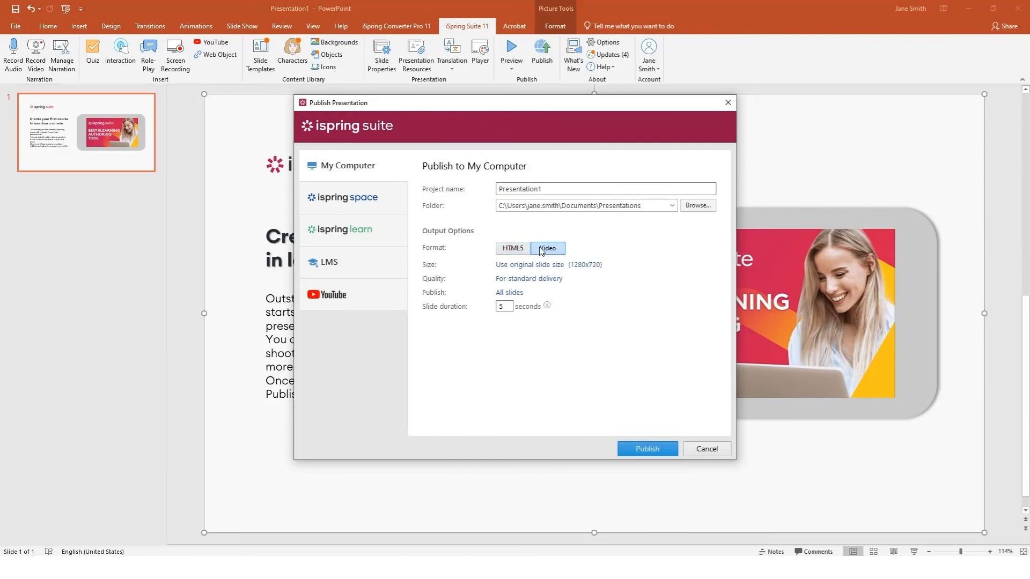
{"action": "left_click", "coordinate": [646, 448]}
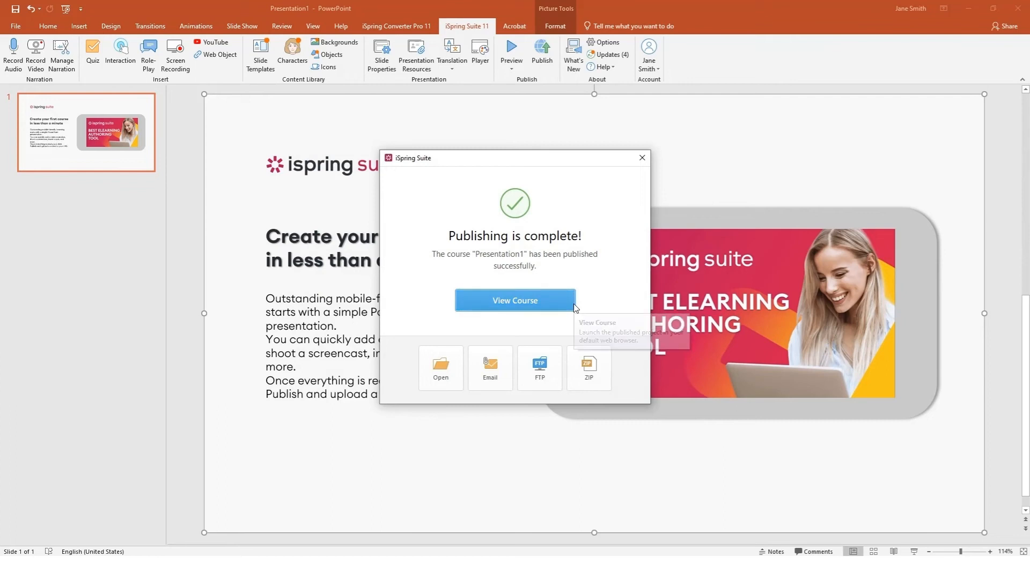
{"action": "left_click", "coordinate": [514, 300]}
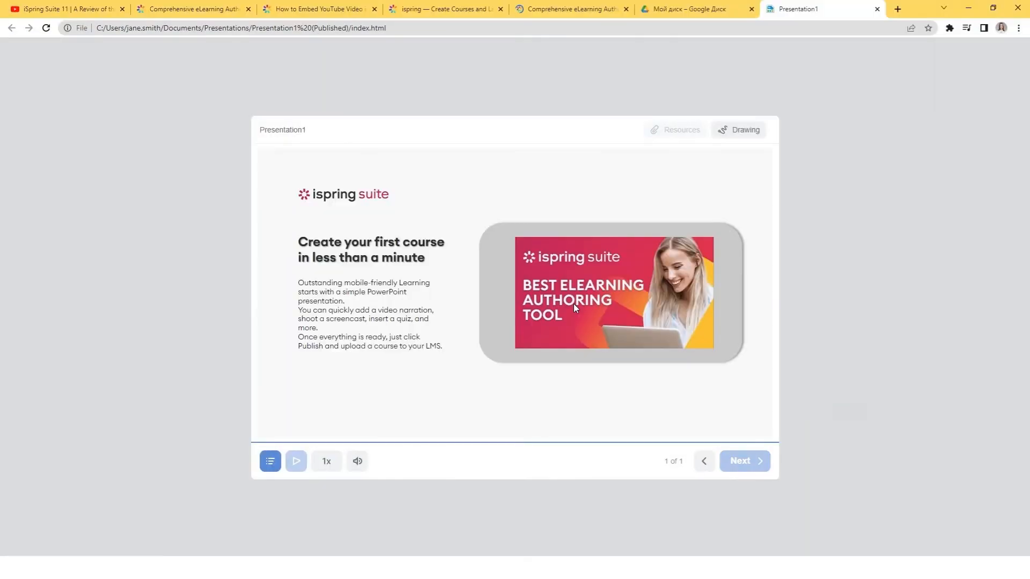
- Play the embedded video inside the published course player
{"action": "left_click", "coordinate": [613, 292]}
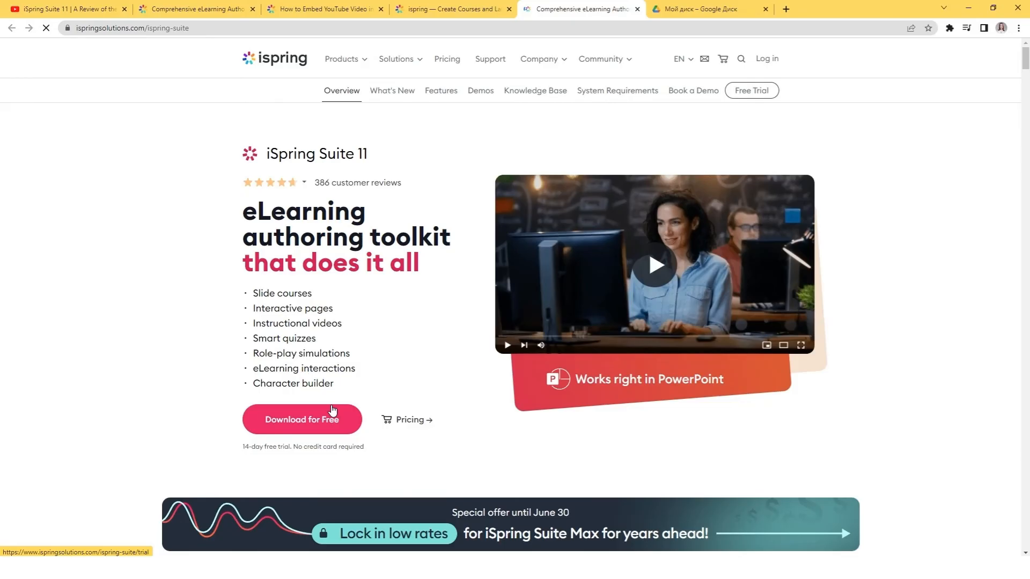
- Request the free download of iSpring Suite 11 from its product page
{"action": "left_click", "coordinate": [302, 419]}
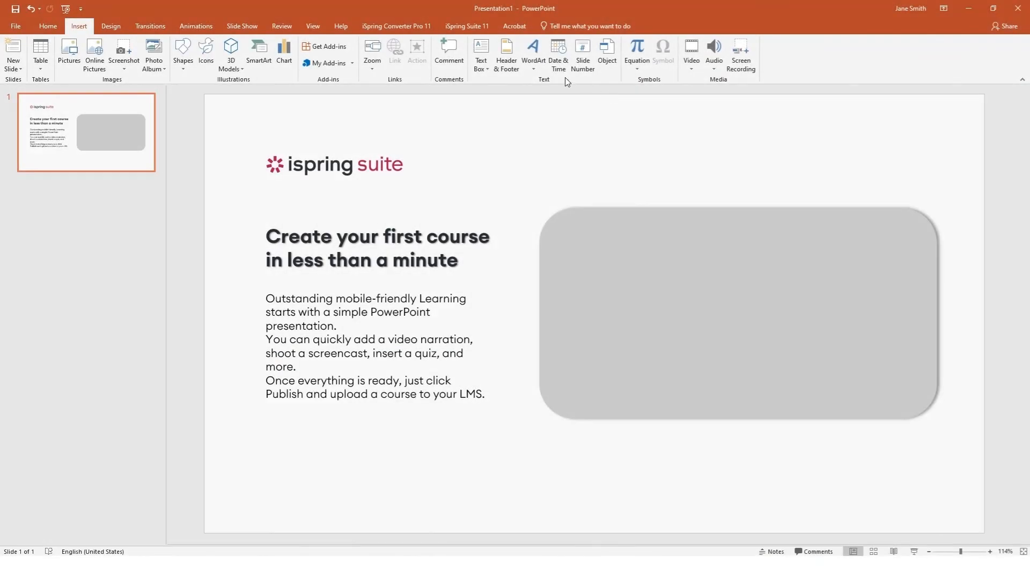
- Add the iSpring Suite 11 review video via the iSpring YouTube tool, previewing then confirming it
{"action": "left_click", "coordinate": [467, 26]}
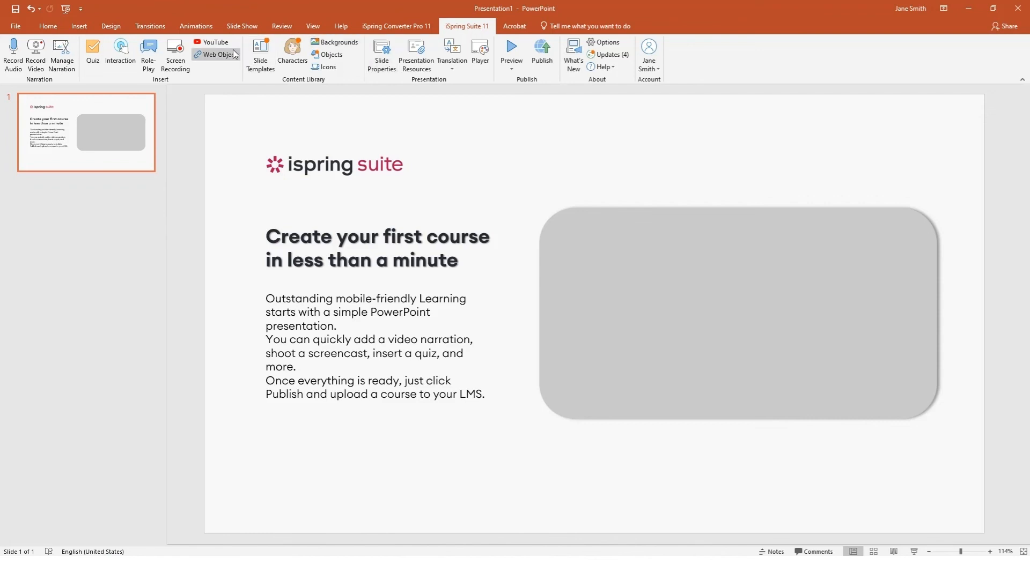
{"action": "left_click", "coordinate": [216, 42]}
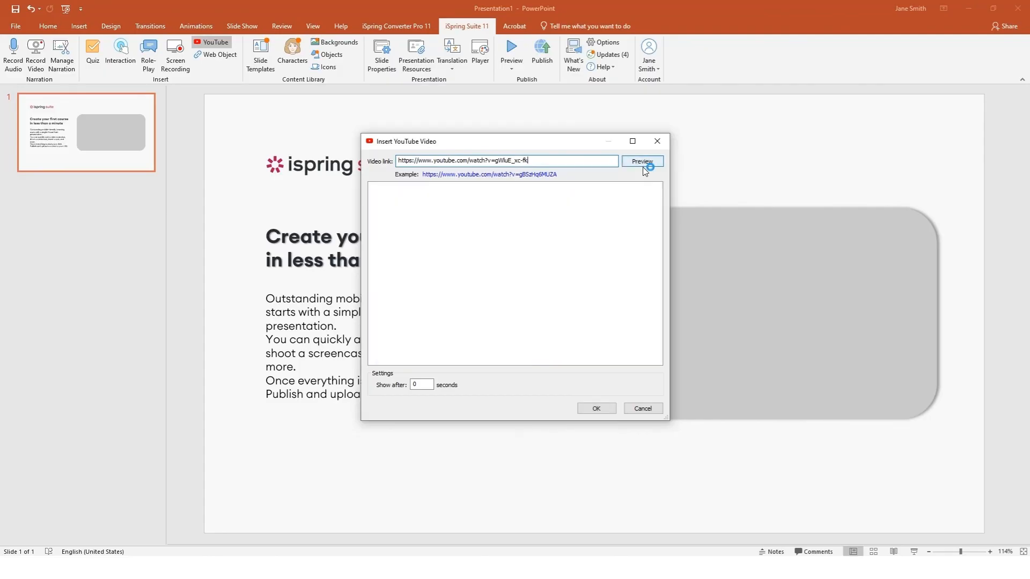
{"action": "left_click", "coordinate": [641, 160]}
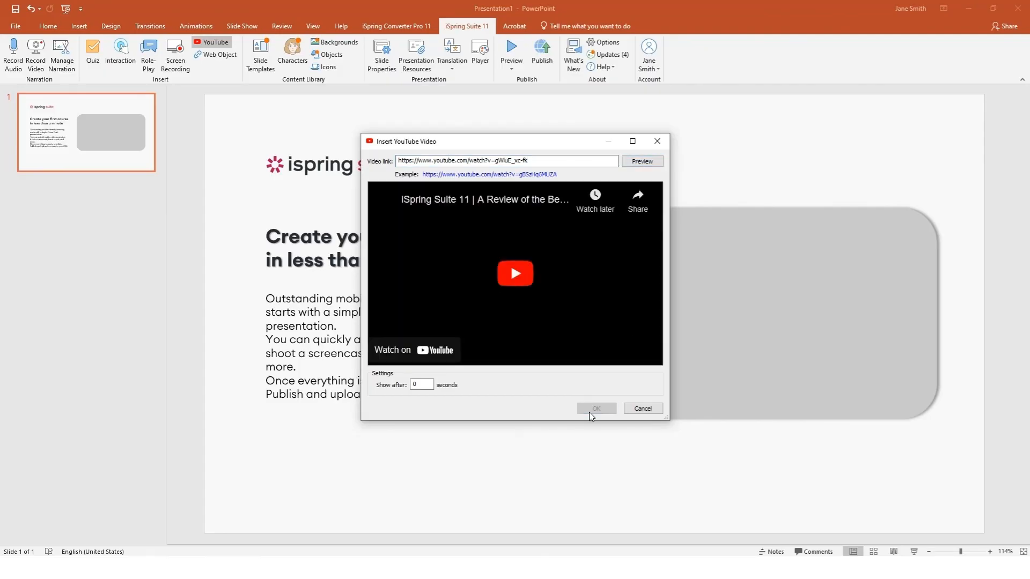
{"action": "left_click", "coordinate": [595, 407]}
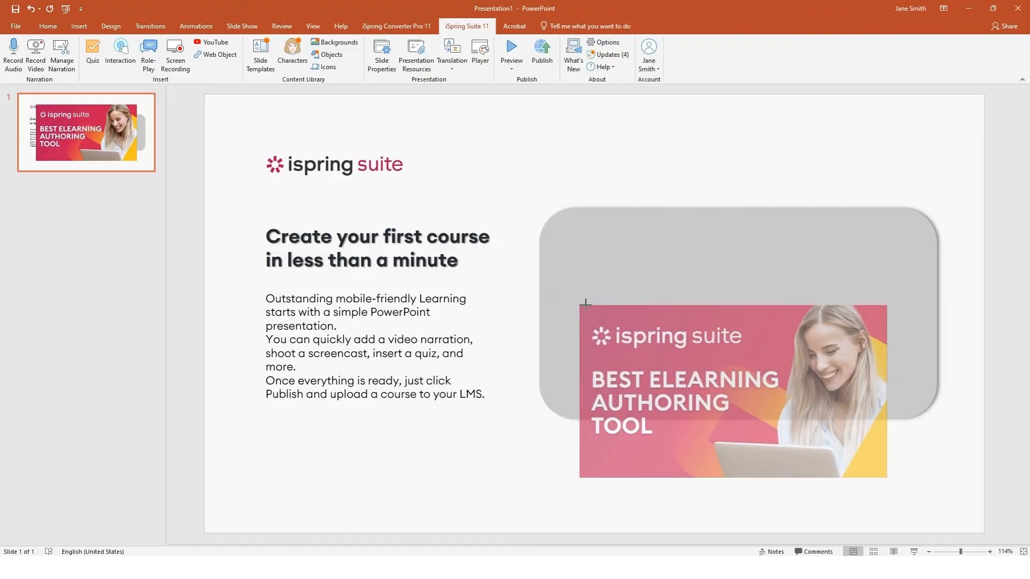